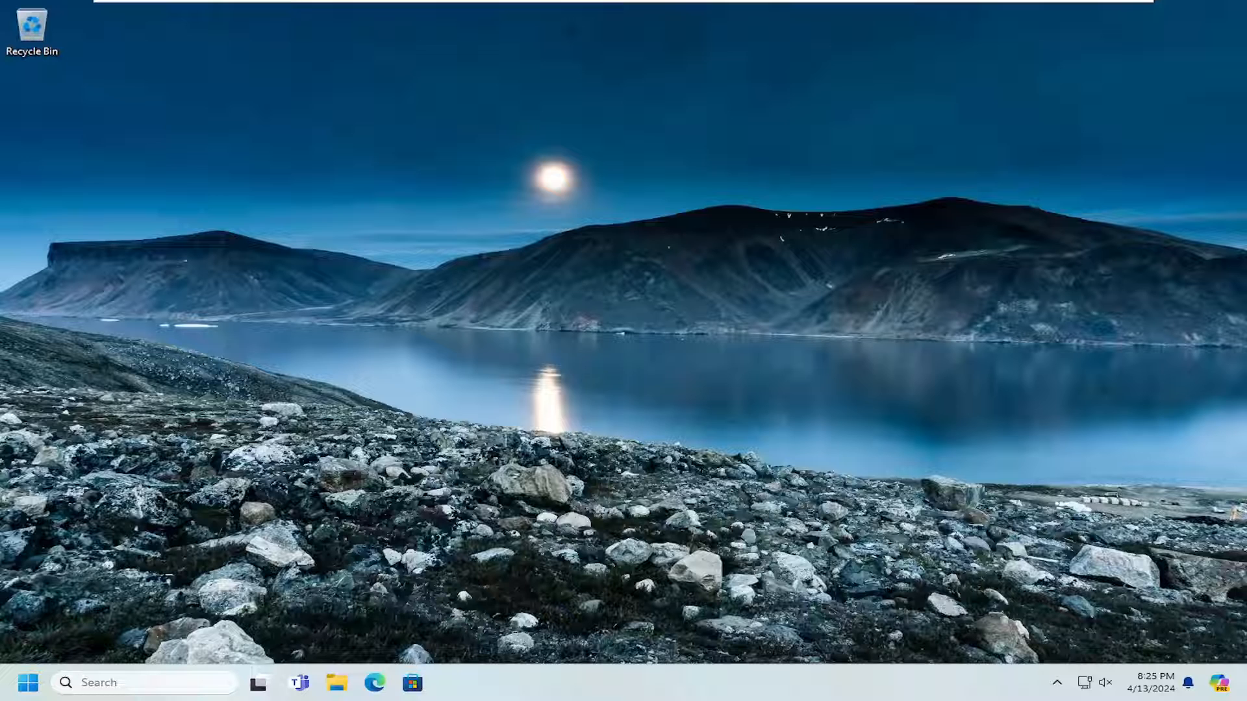
# Finish typing powershell in the run prompt, close the PowerShell window and bring up Task Manager.
pyautogui.write('p')
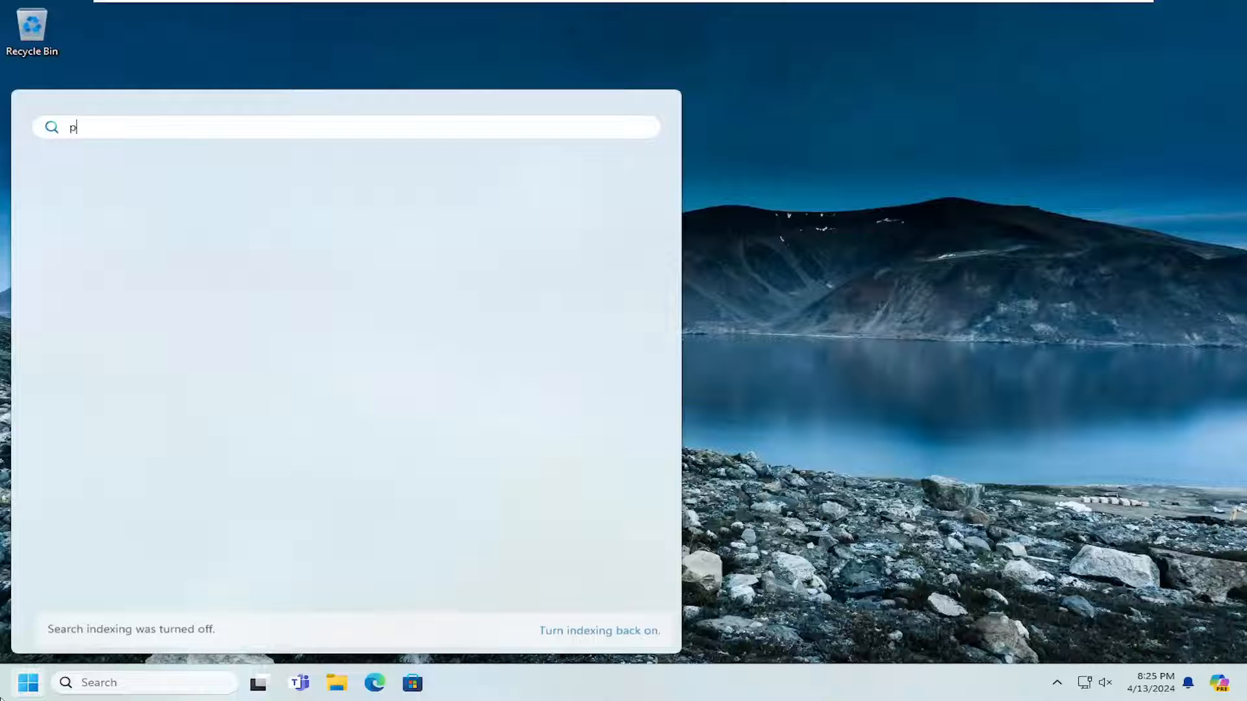
pyautogui.write('owershell')
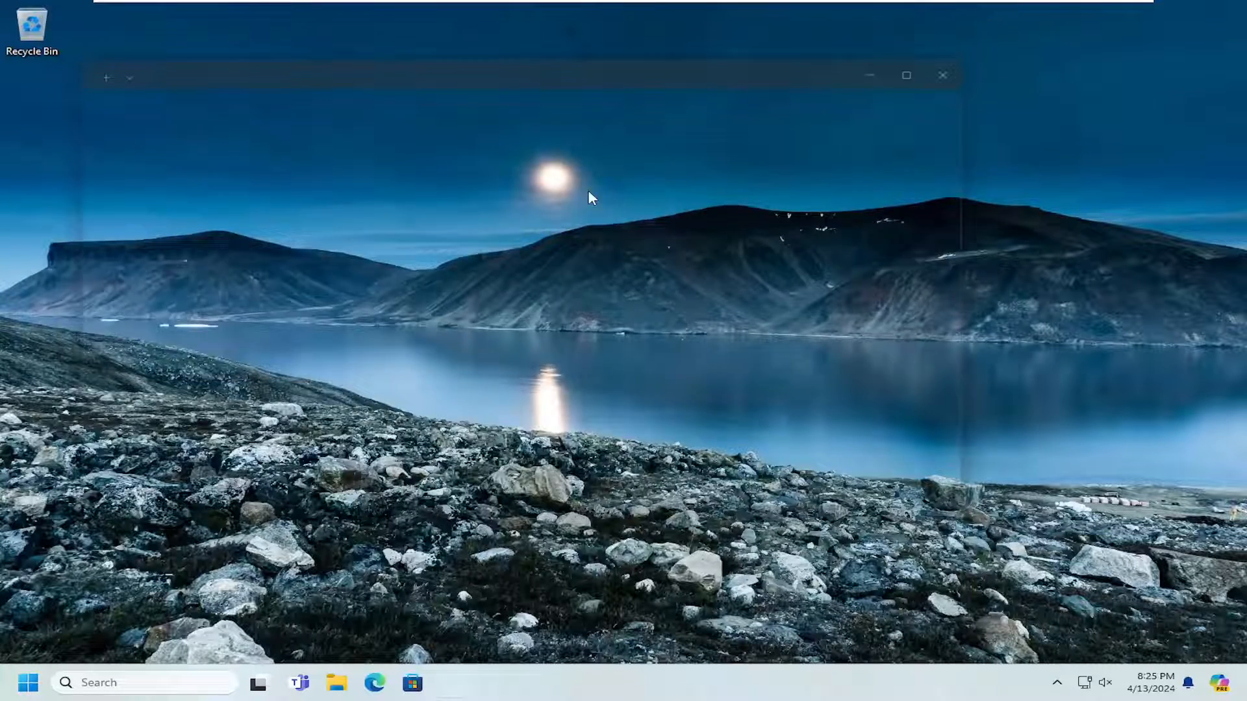
pyautogui.click(943, 75)
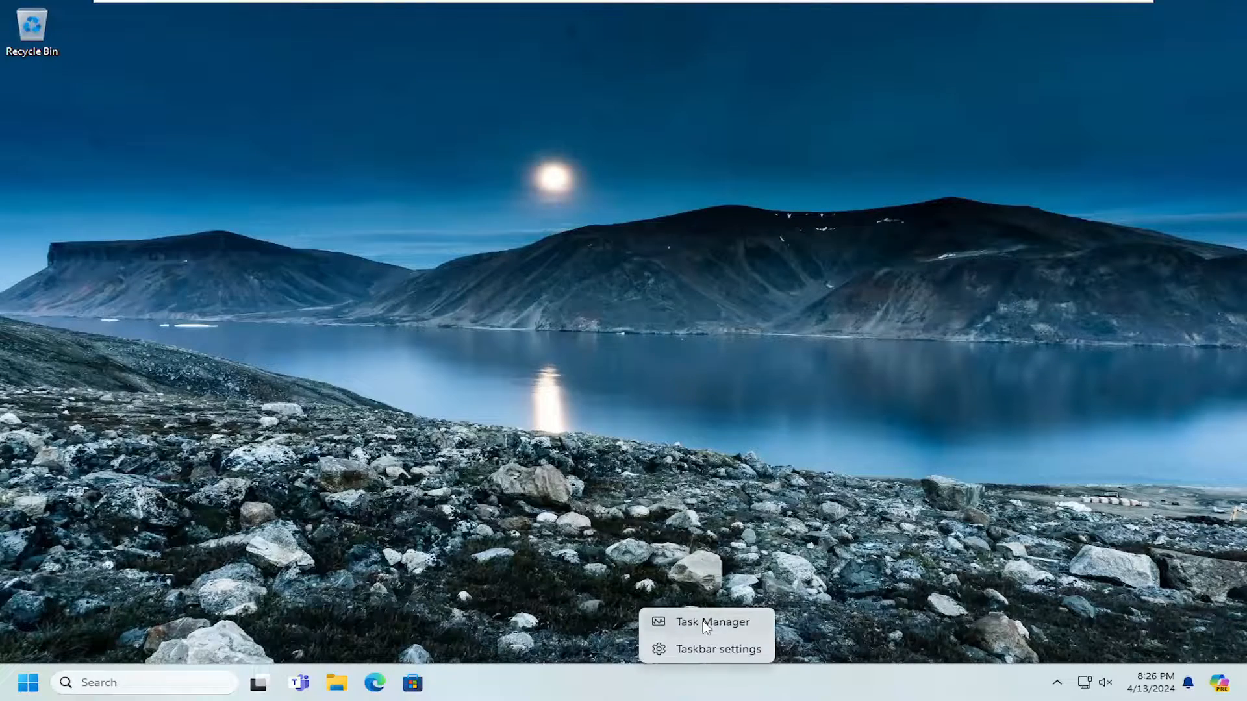
pyautogui.click(712, 623)
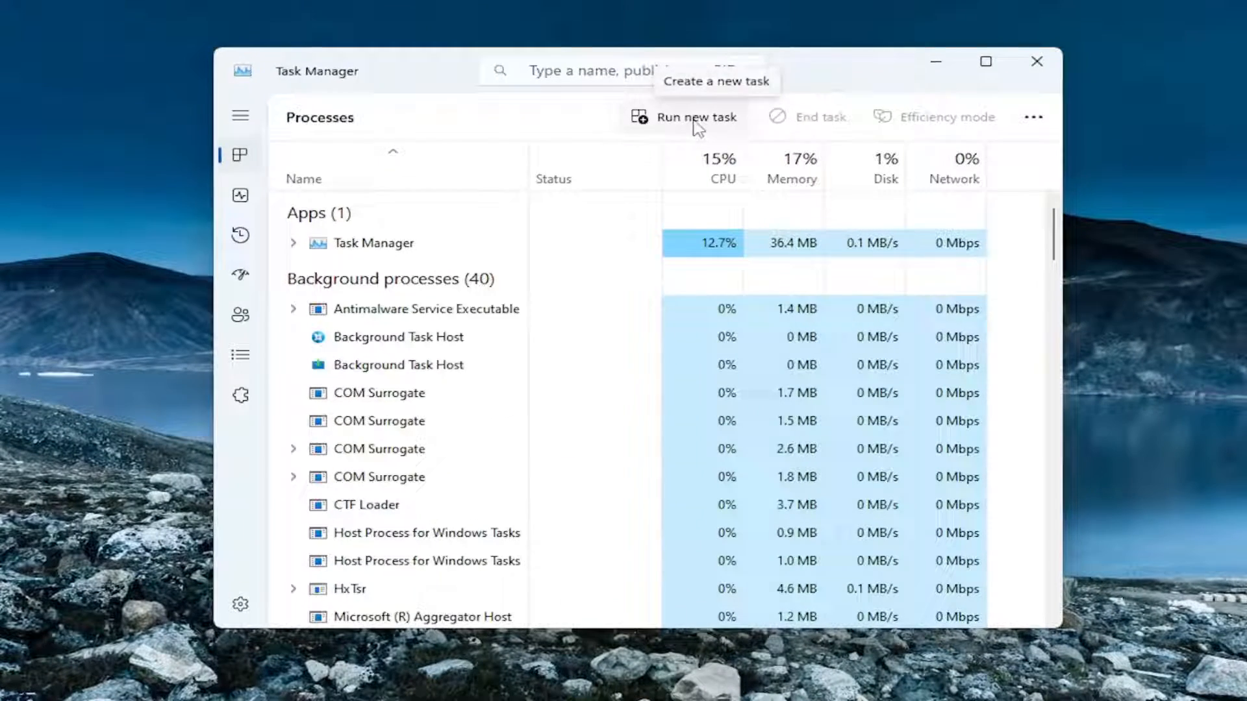
# Run 'powershell' as a new task from Task Manager, then close Task Manager.
pyautogui.click(683, 117)
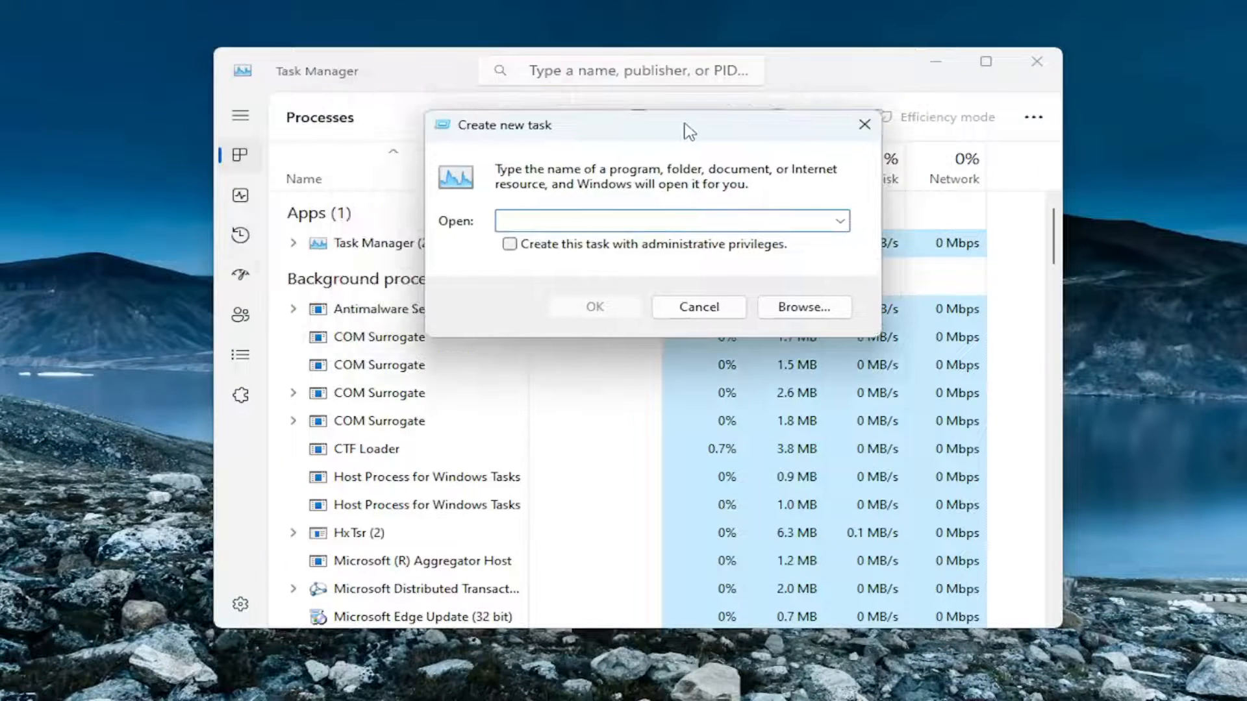
pyautogui.write('powershell')
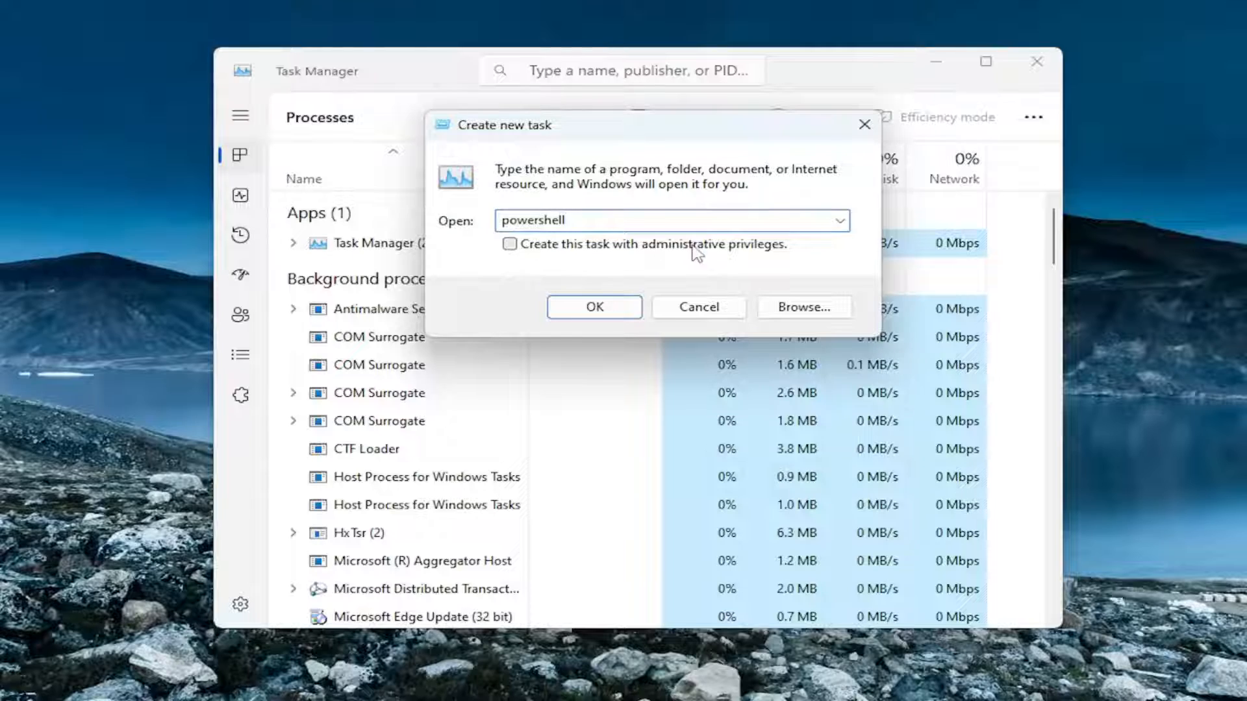
pyautogui.click(593, 307)
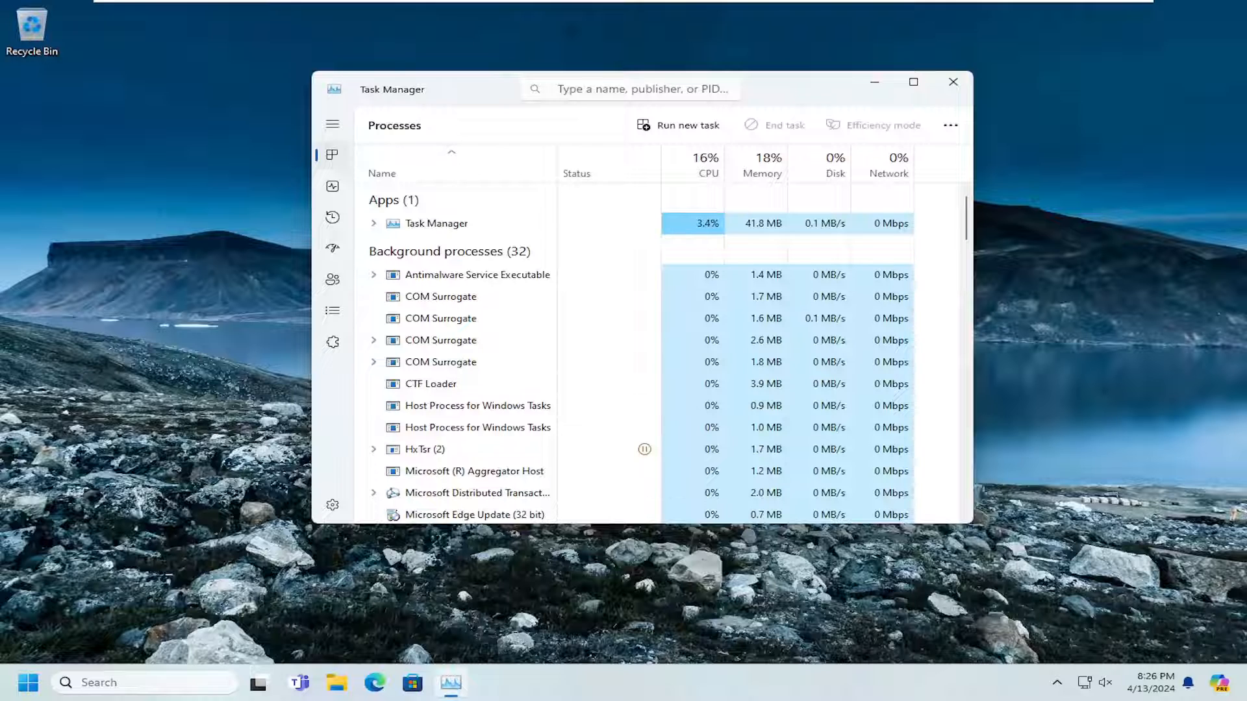
pyautogui.click(953, 82)
pyautogui.write('powershell')
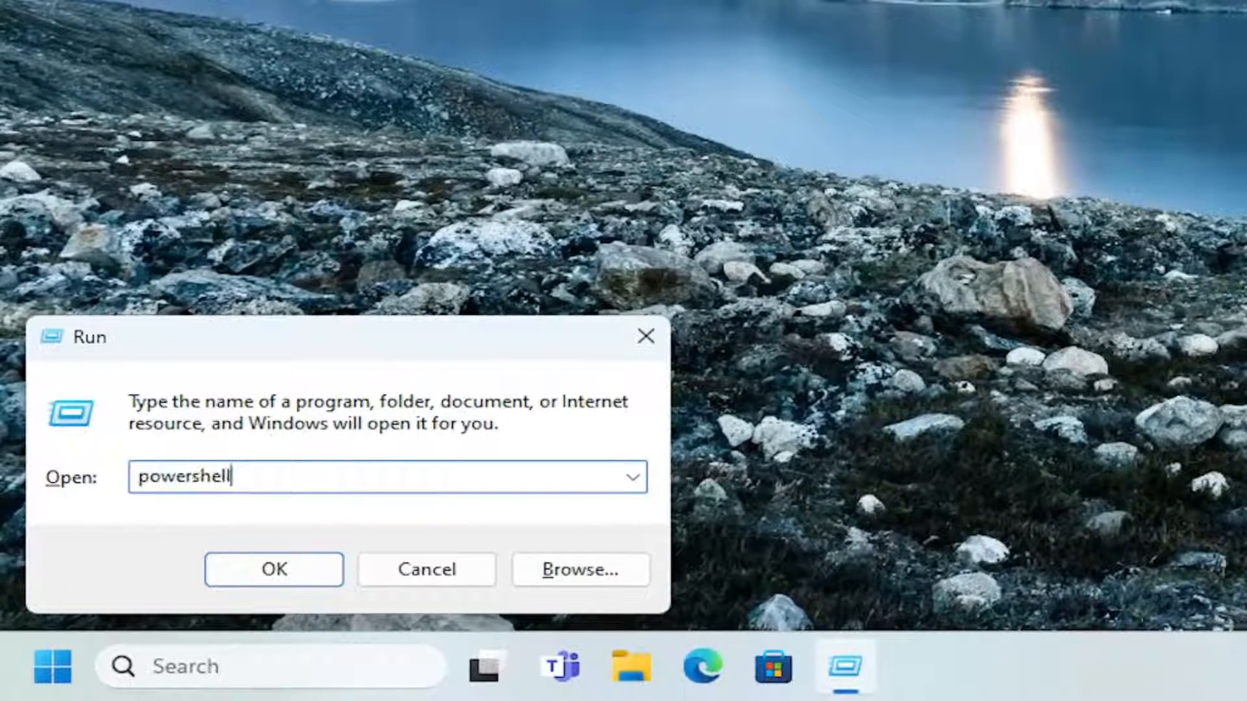
pyautogui.click(273, 569)
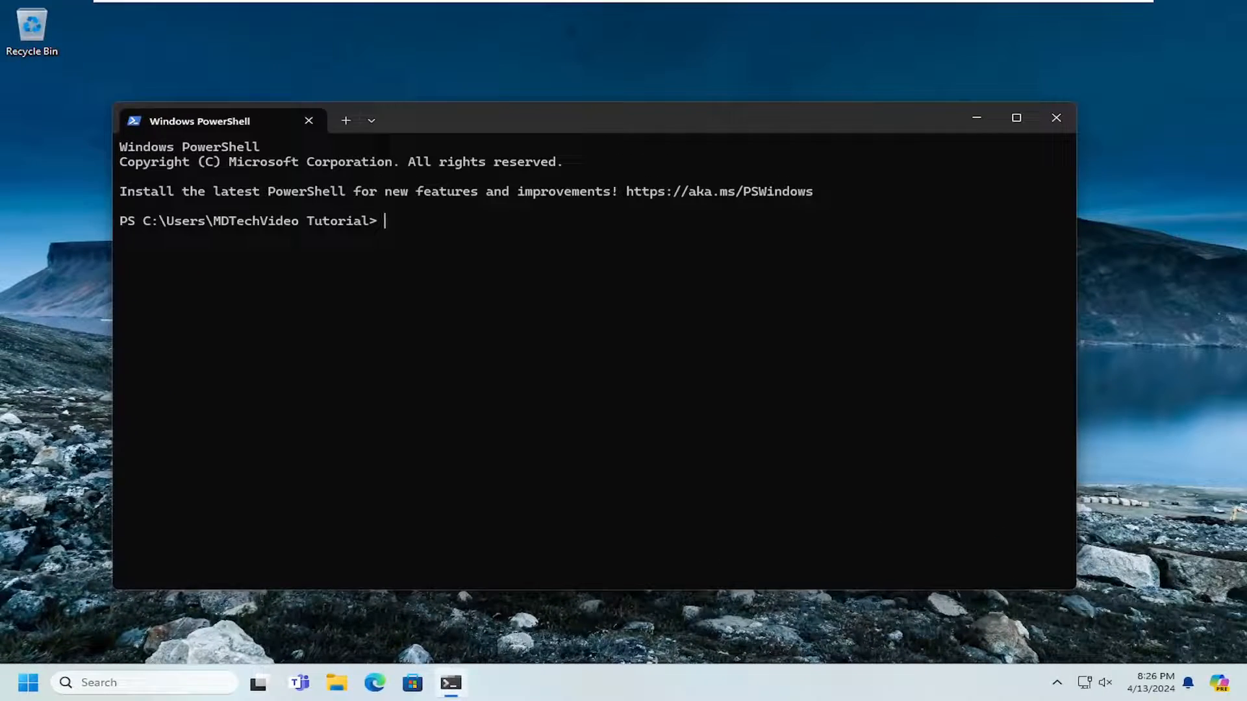
pyautogui.click(1056, 118)
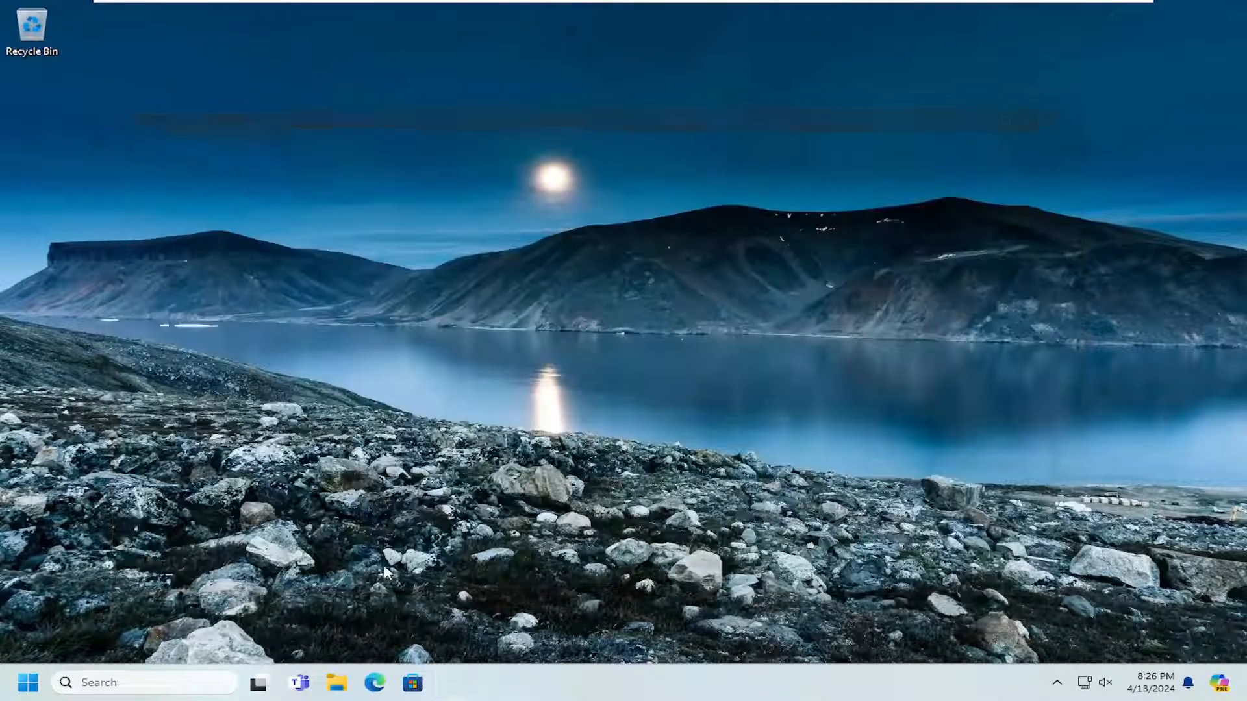
# Launch PowerShell by entering 'powershell' in File Explorer's address bar, then close it.
pyautogui.click(336, 683)
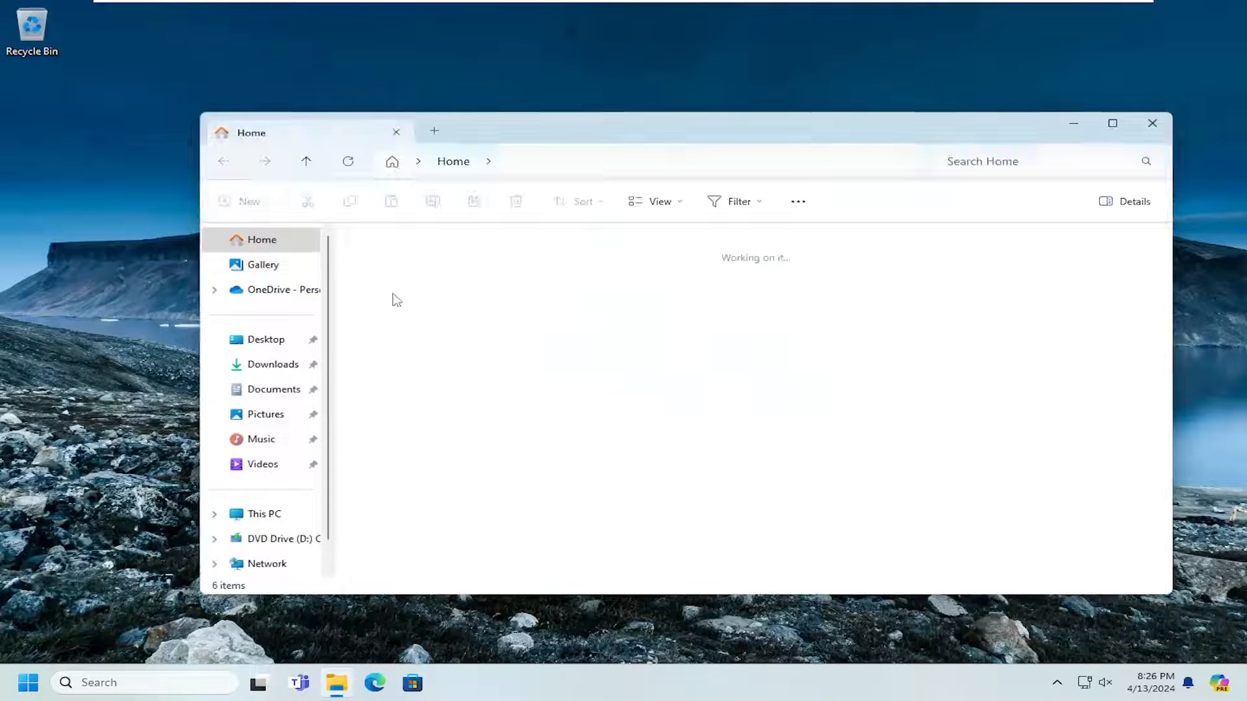
pyautogui.write('o')
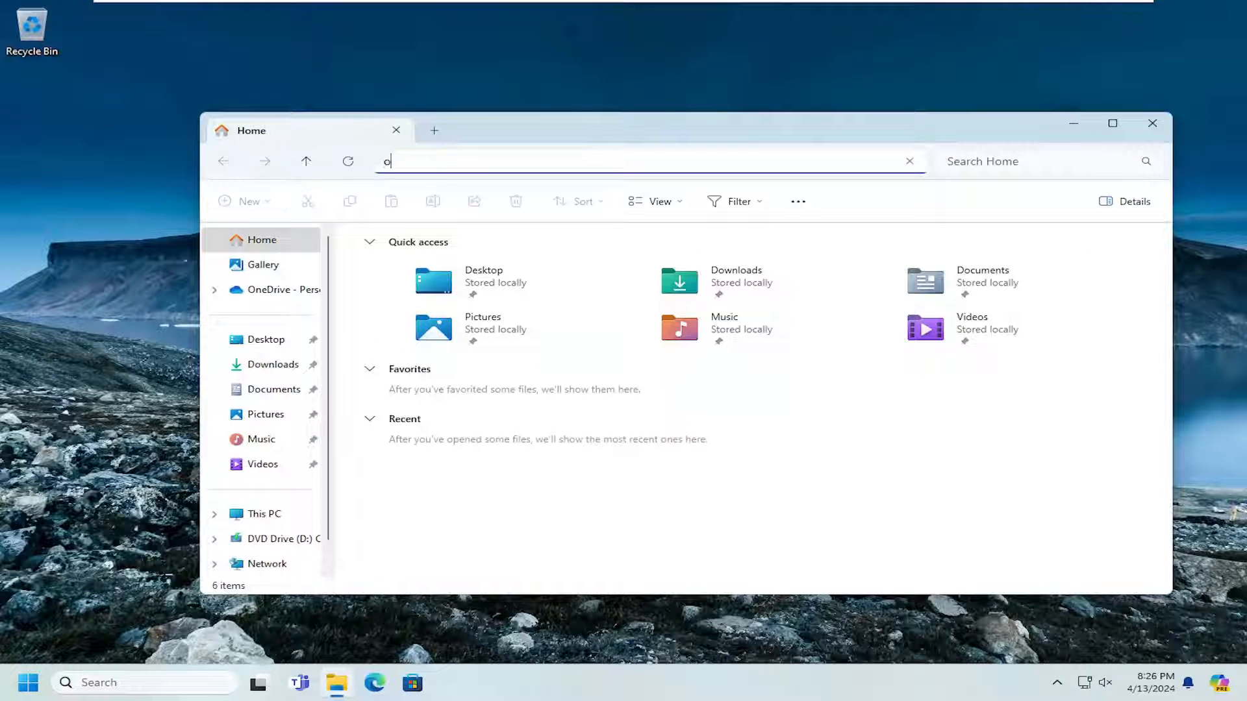
pyautogui.write('powershe')
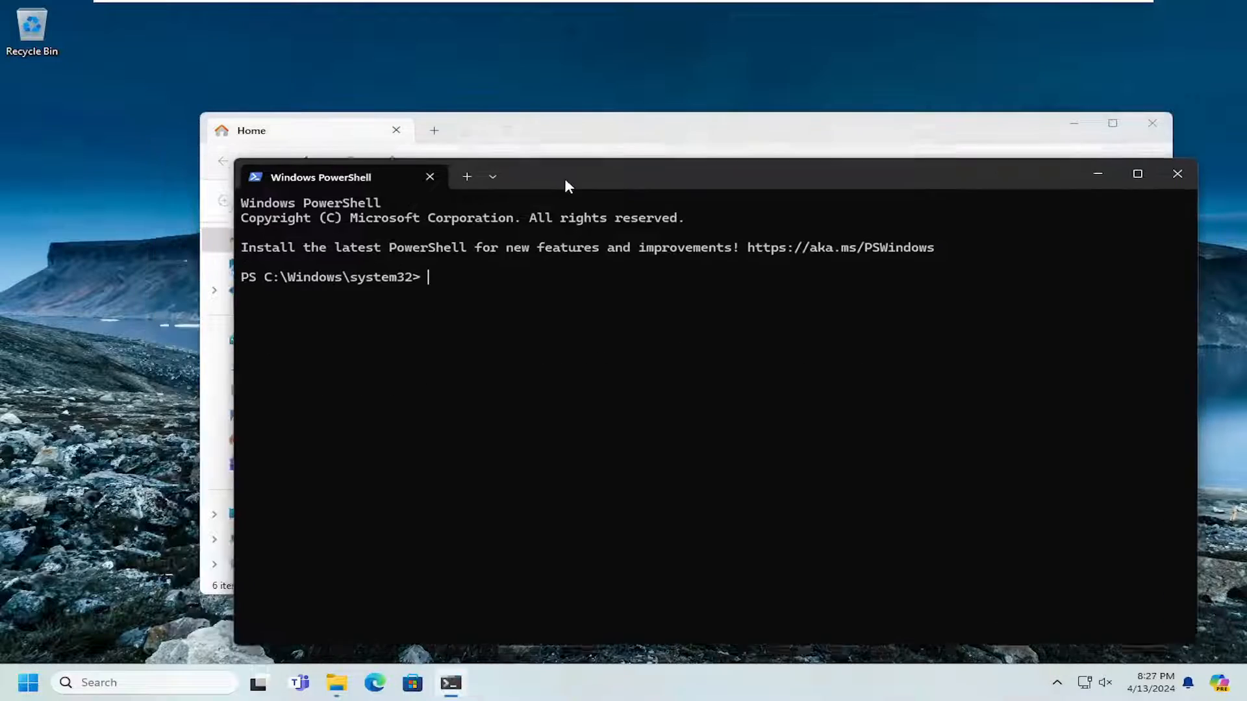
pyautogui.click(1177, 173)
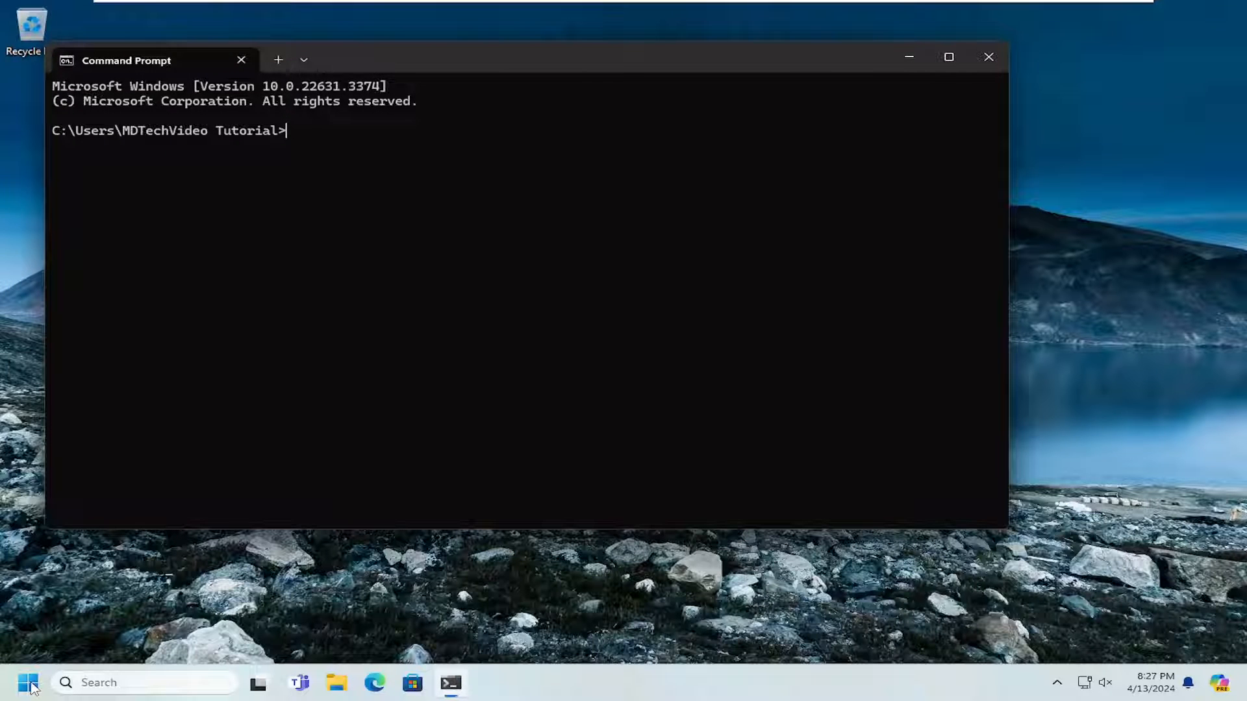
# Start a PowerShell session by entering 'powershell' in Command Prompt, then close the window.
pyautogui.write('powershell')
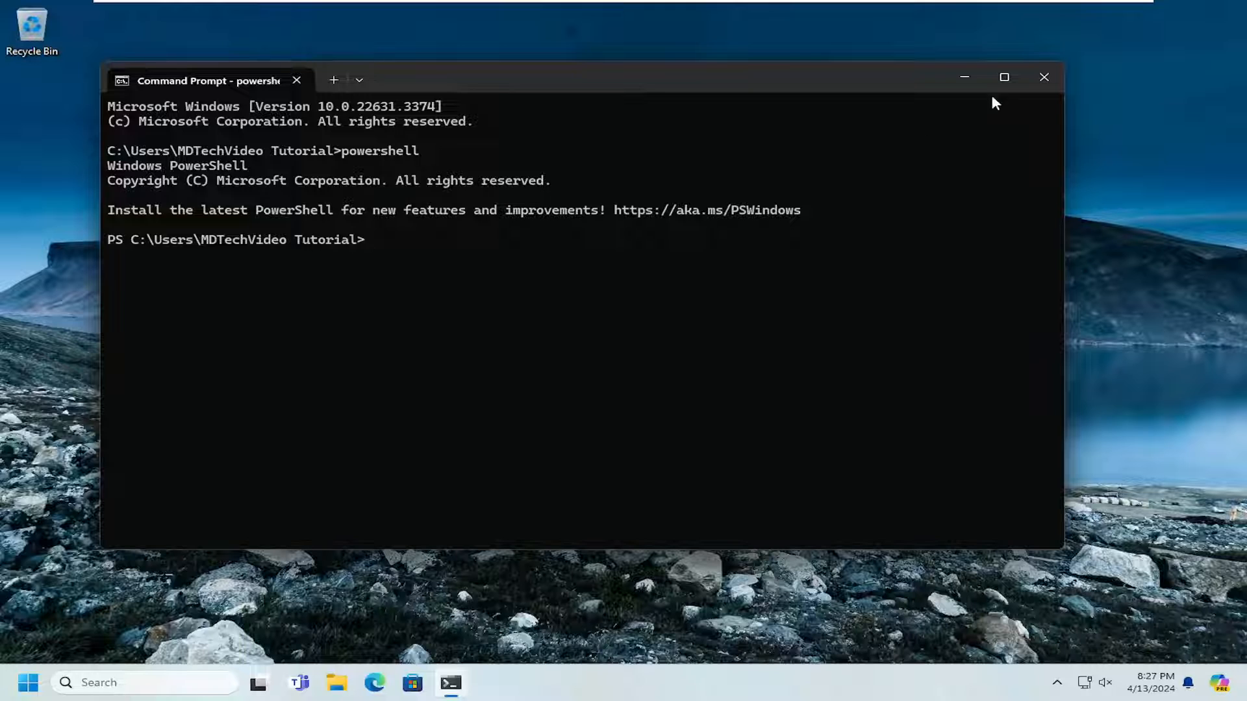
pyautogui.click(1043, 77)
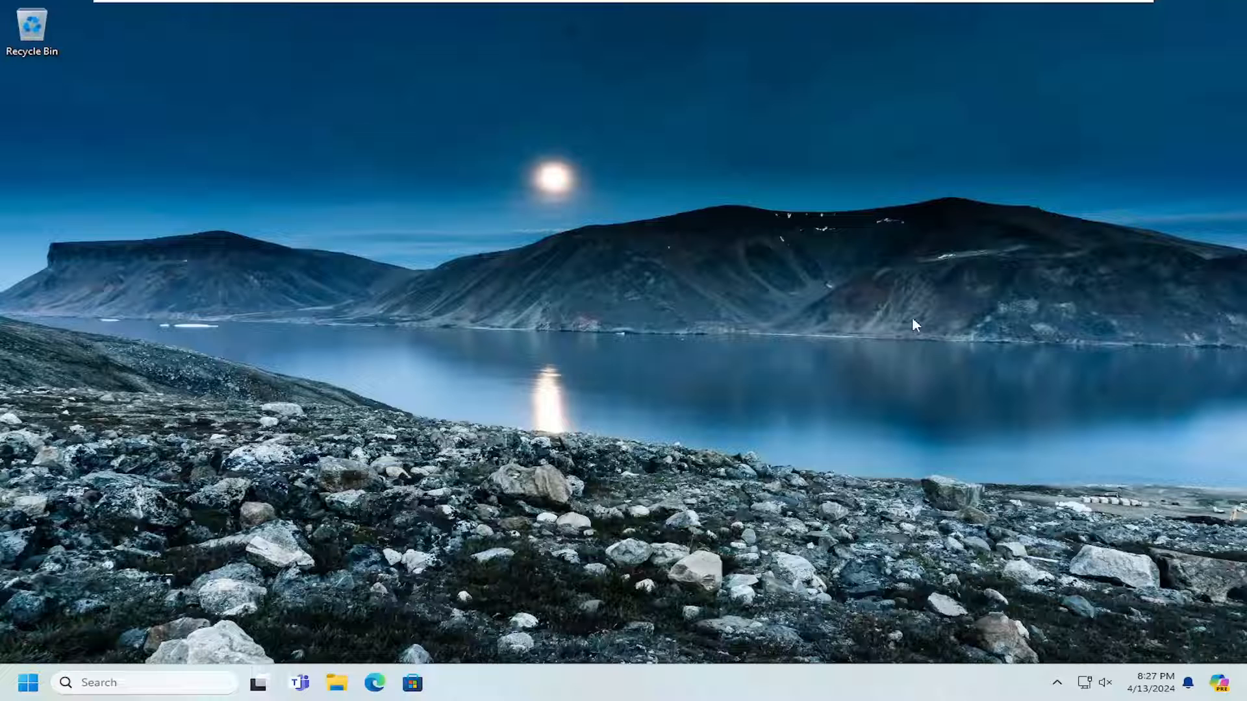
pyautogui.moveTo(909, 327)
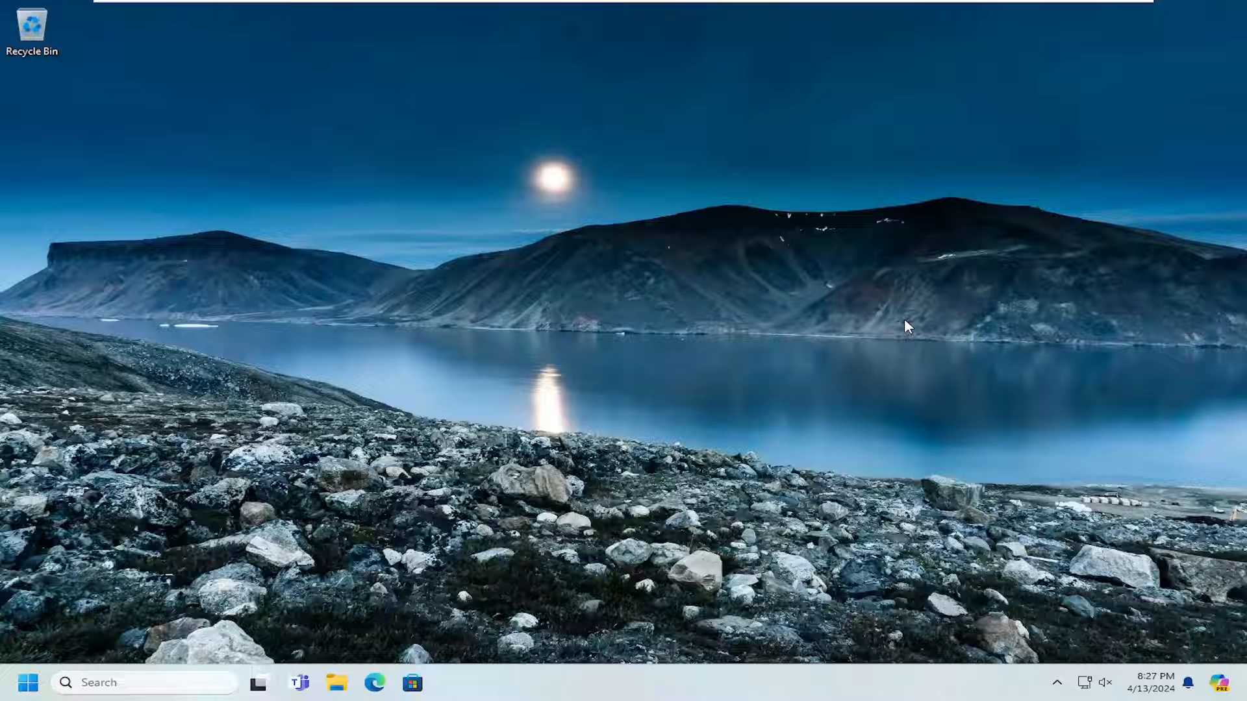